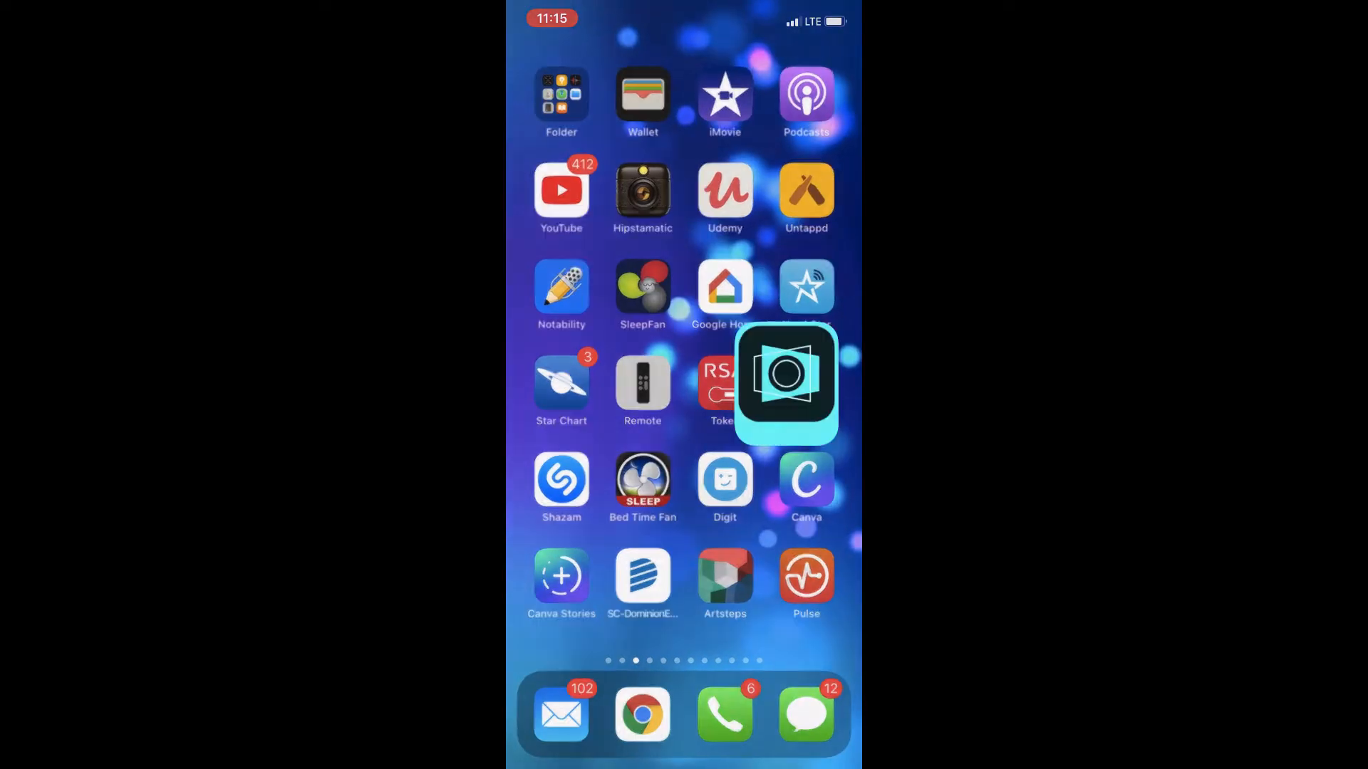
Step: Launch Adobe Scan from the Home Screen to reach the recent scans list
{"action": "left_click", "coordinate": [784, 374]}
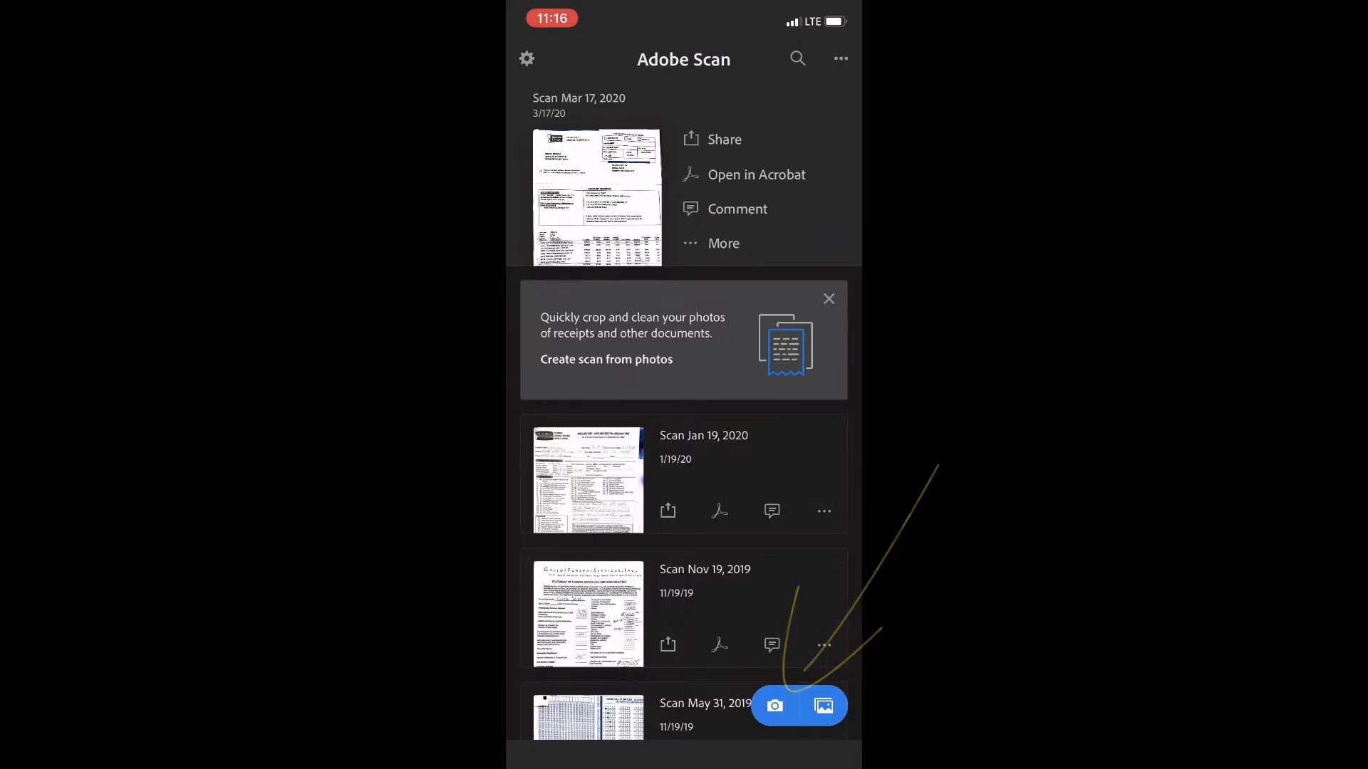
Step: Start a new camera scan and capture the Forget Me Not sheet in Document mode
{"action": "left_click", "coordinate": [773, 706]}
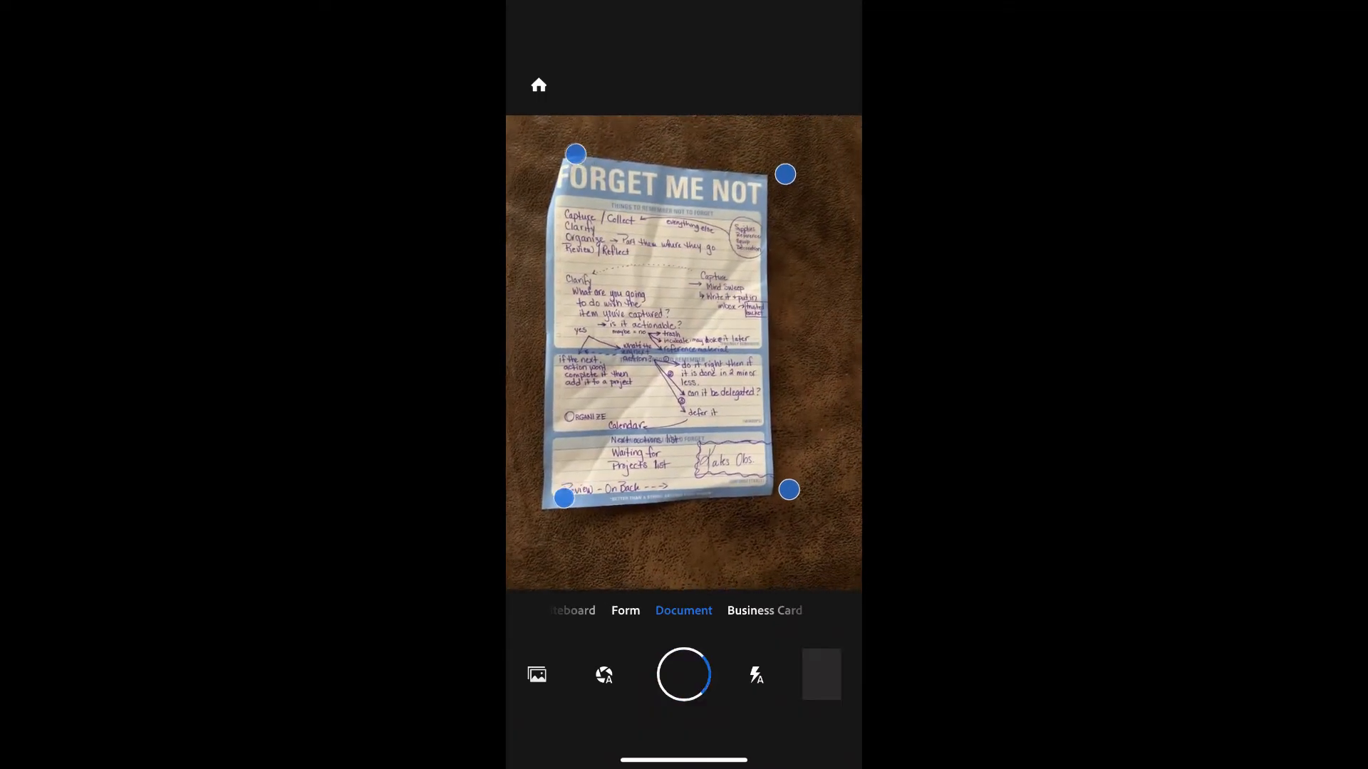
{"action": "left_click", "coordinate": [683, 673]}
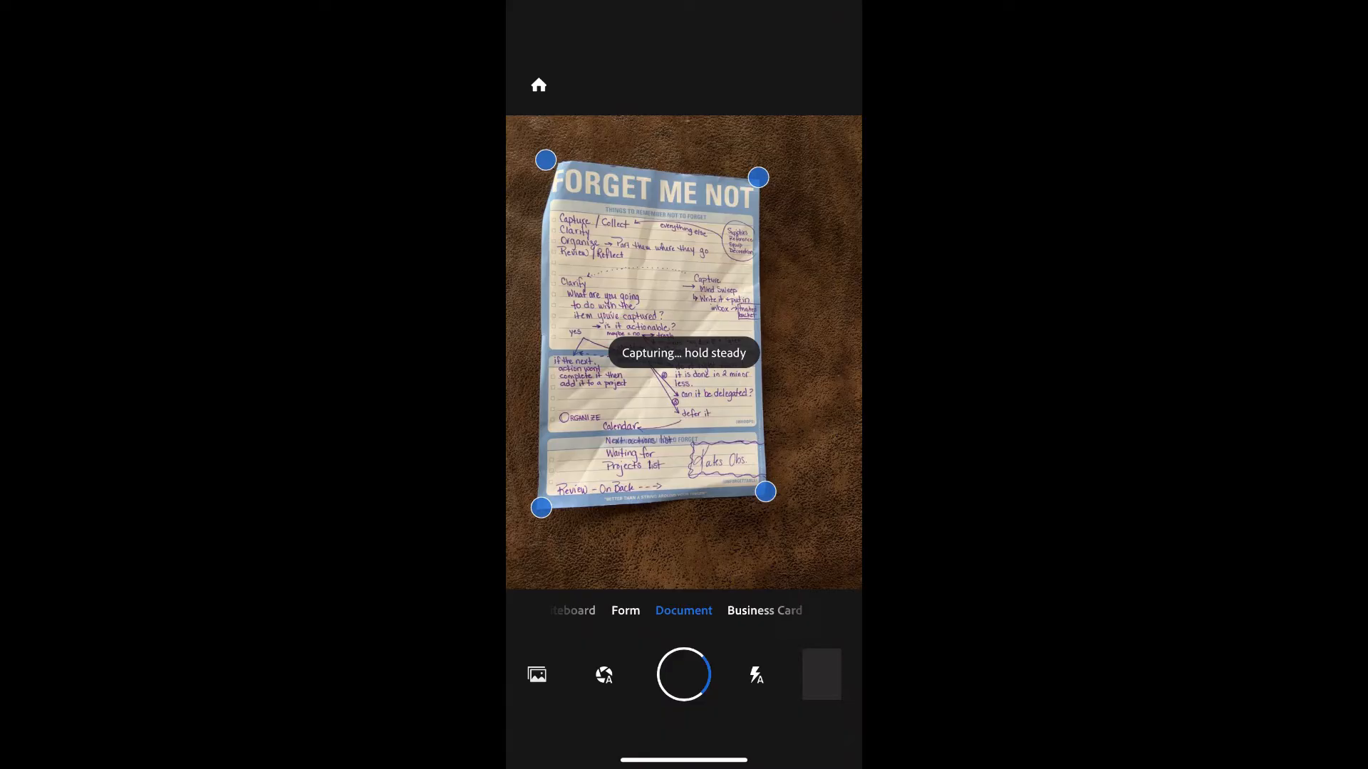
{"action": "left_click", "coordinate": [683, 673]}
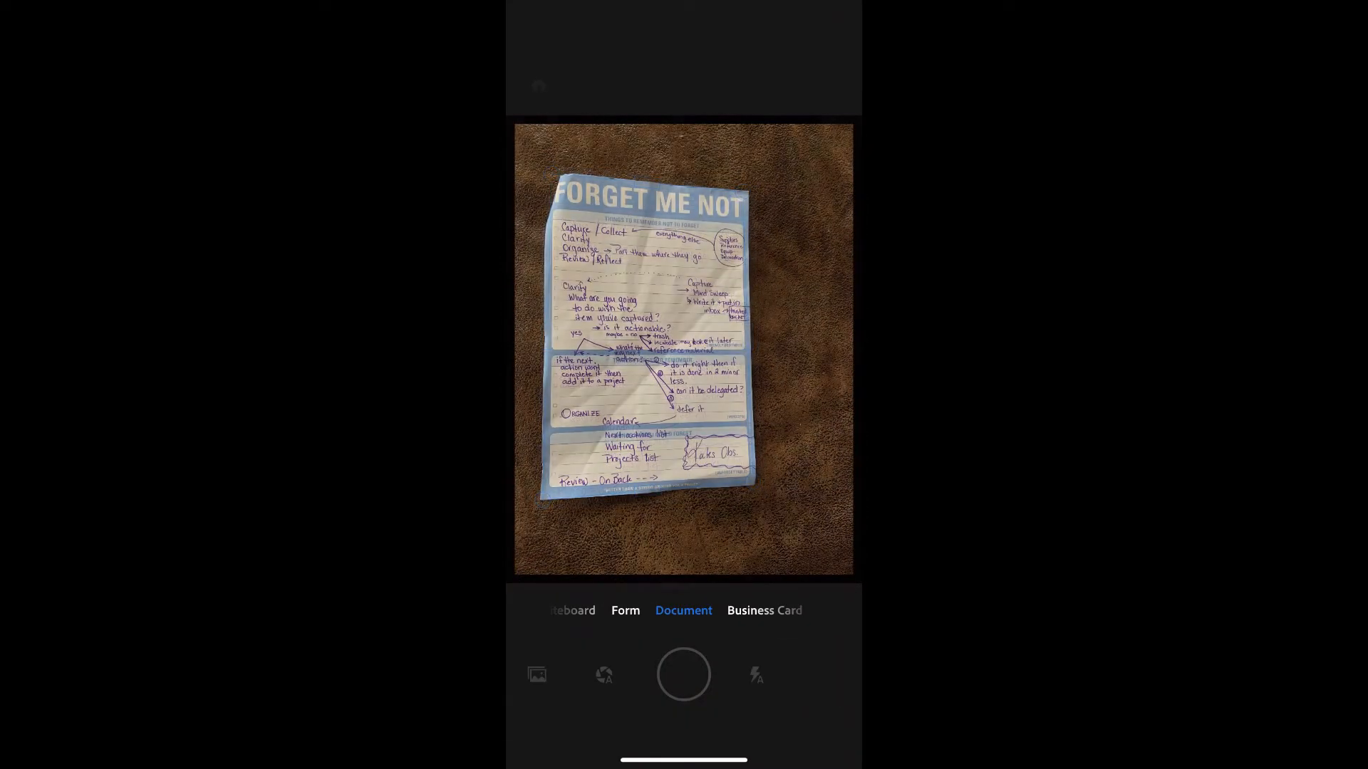
{"action": "left_click", "coordinate": [683, 674]}
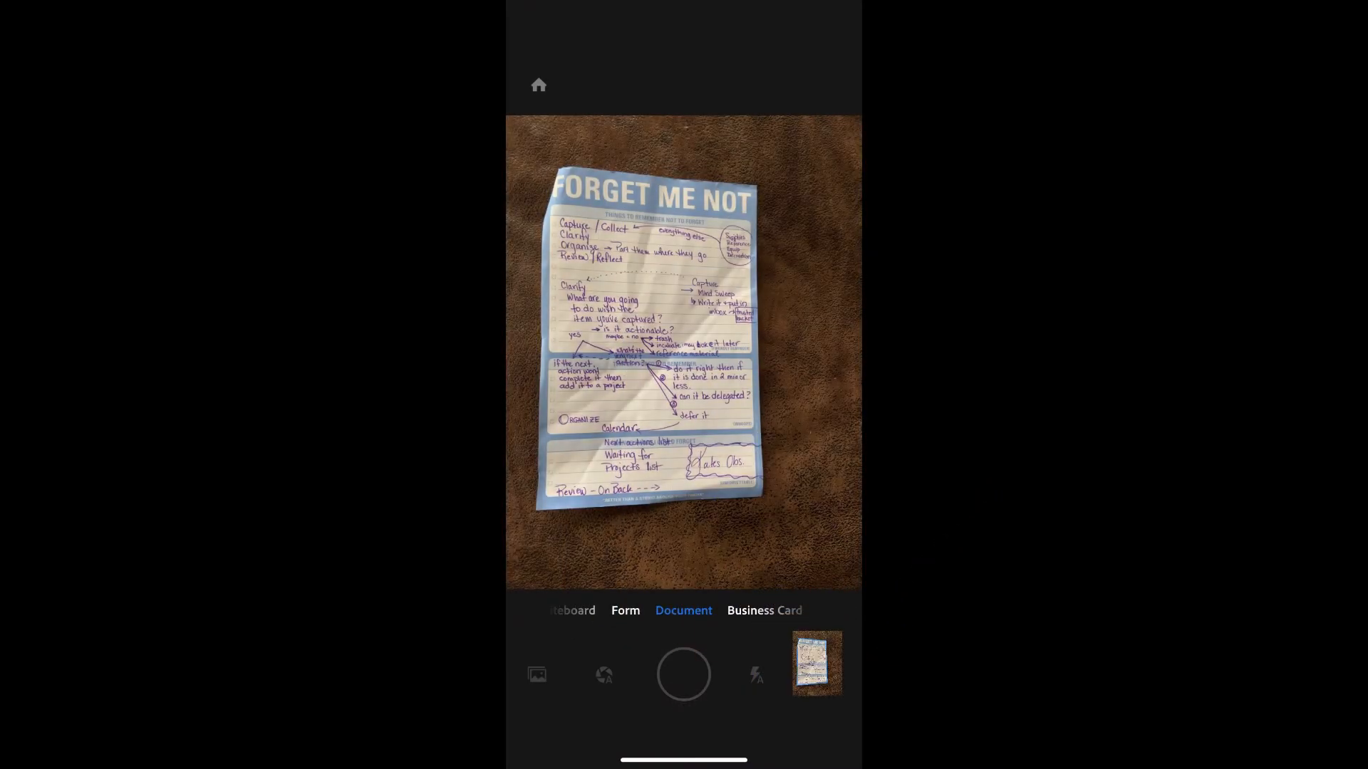
Step: Capture the second and third note pages and accept the detected borders
{"action": "left_click", "coordinate": [683, 675]}
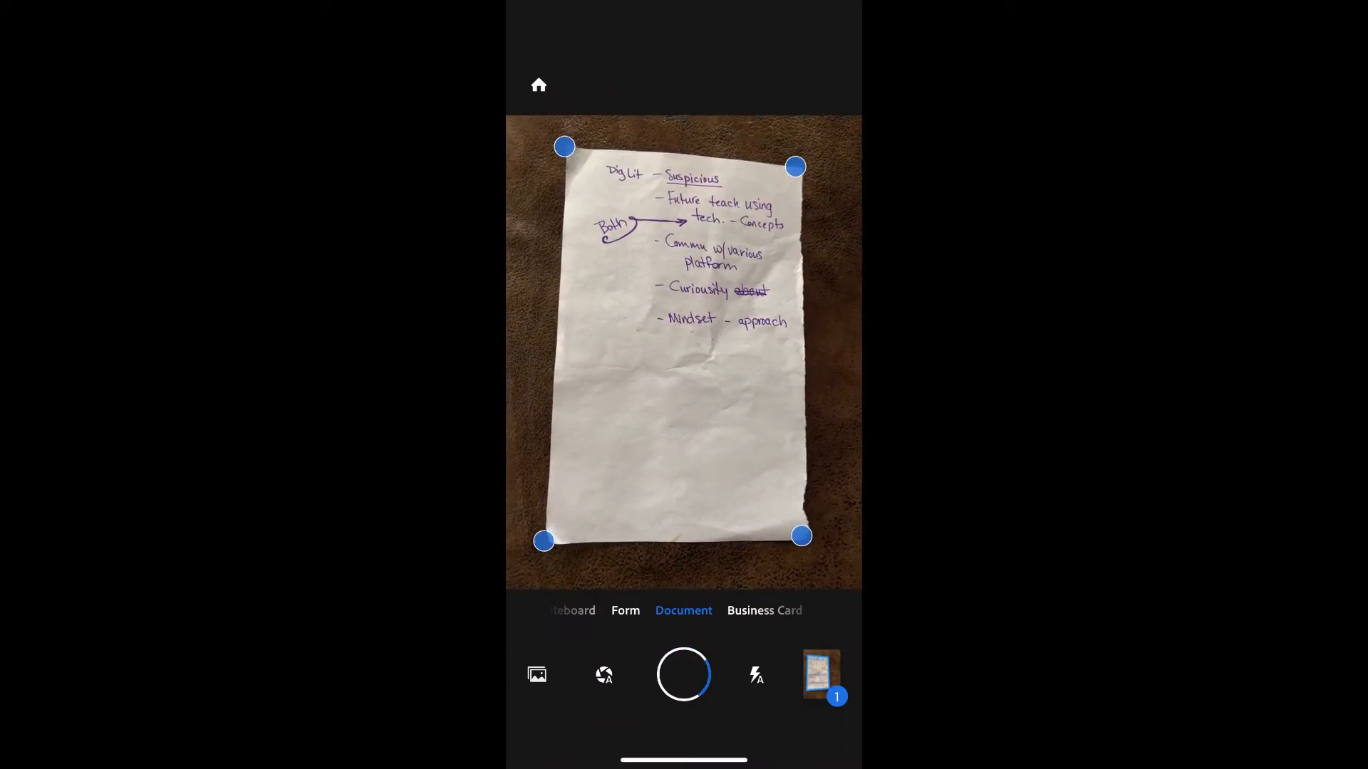
{"action": "left_click", "coordinate": [683, 673]}
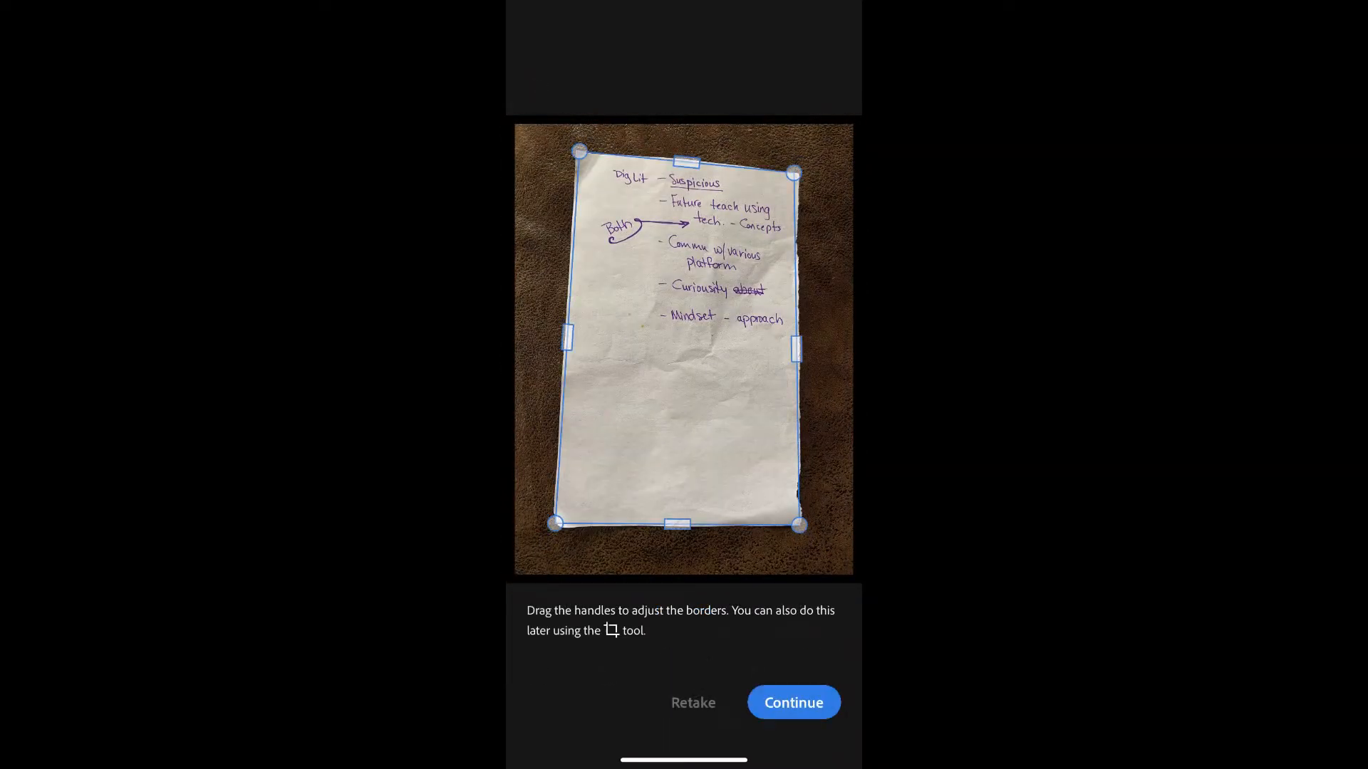
{"action": "left_click", "coordinate": [792, 703]}
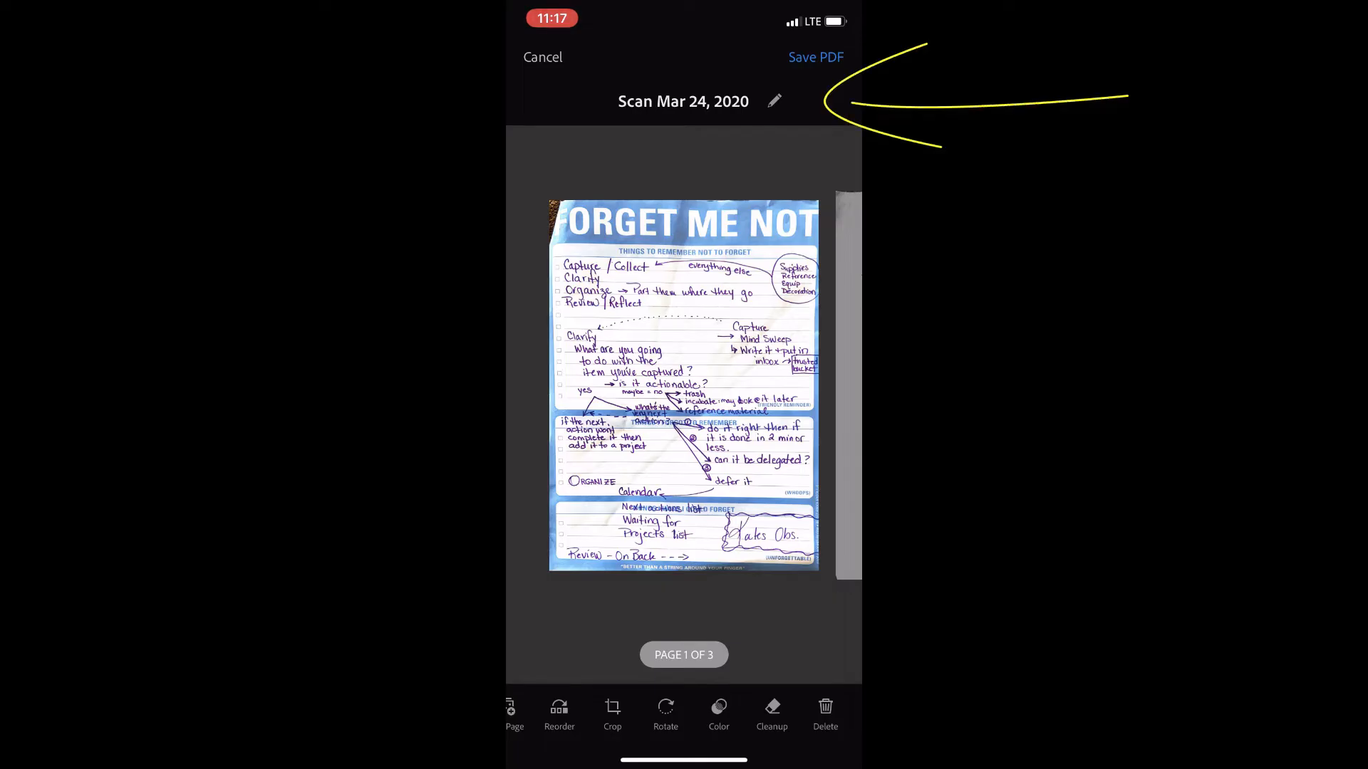
Step: Rename the scan from 'Scan Mar 24, 2020' to 'assignment 1'
{"action": "left_click", "coordinate": [774, 101]}
{"action": "type", "text": "assignment"}
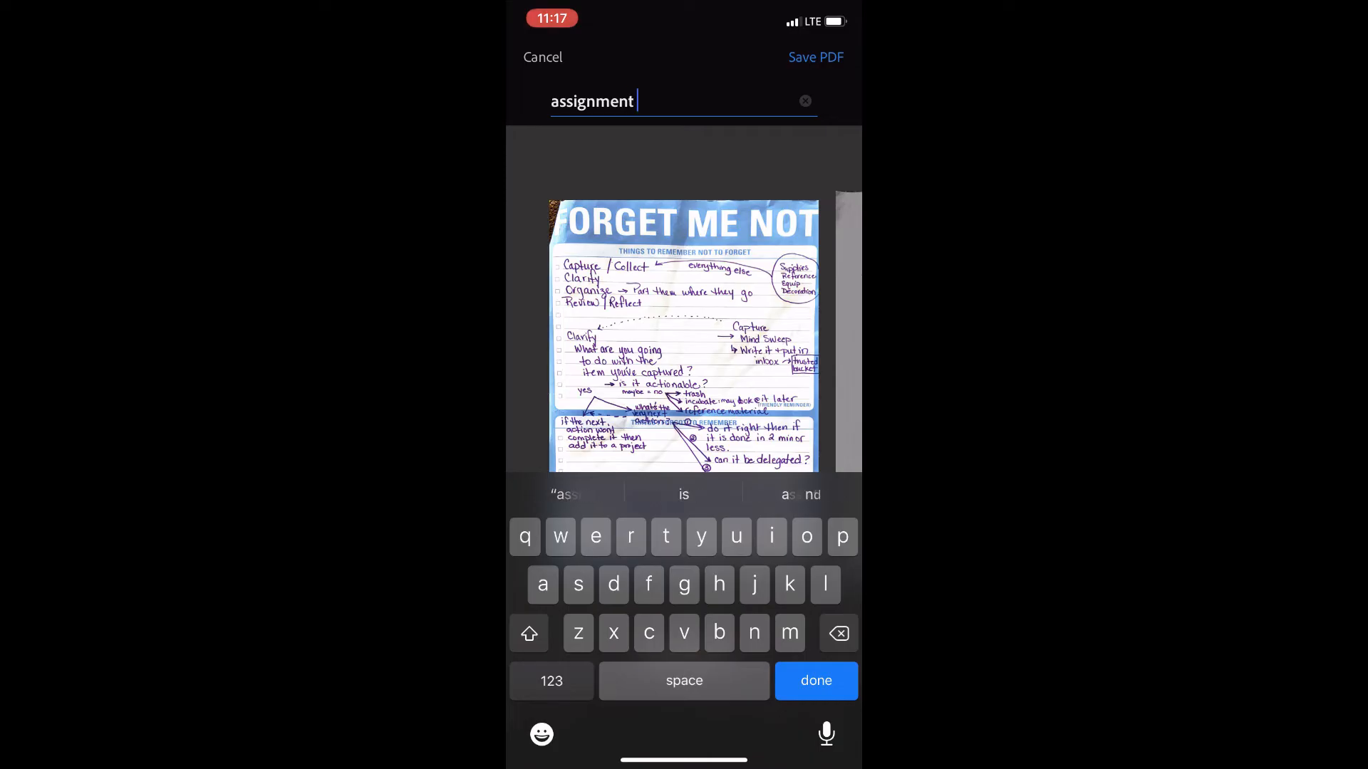
{"action": "left_click", "coordinate": [815, 680]}
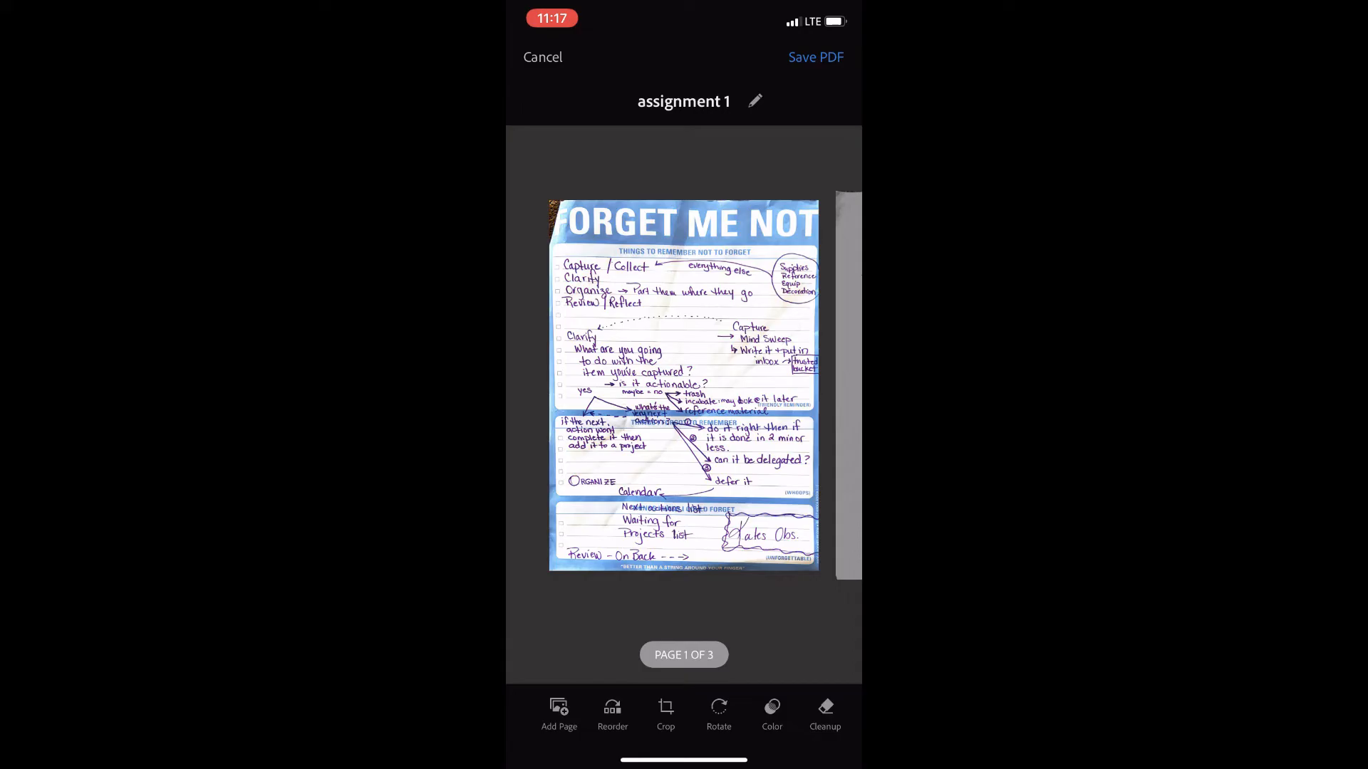
{"action": "left_click", "coordinate": [613, 711]}
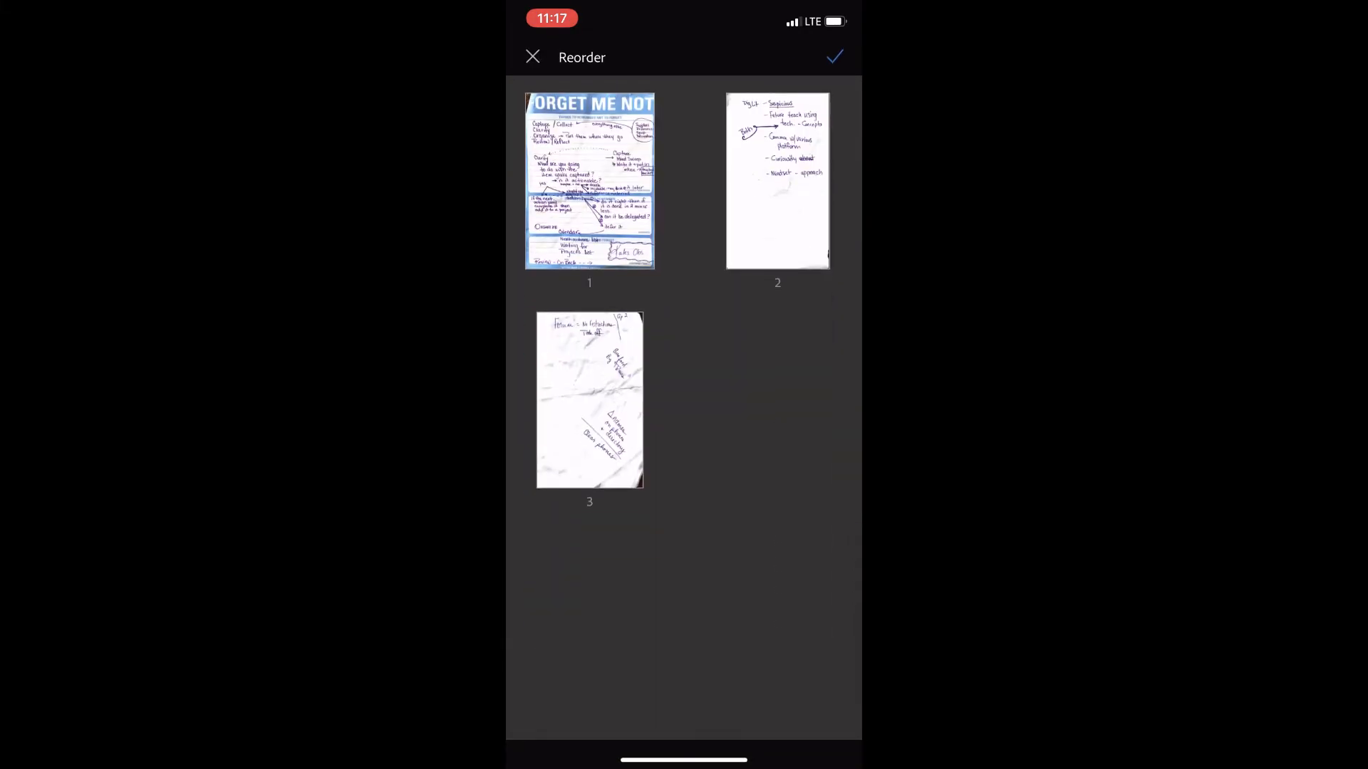
{"action": "left_click_drag", "start_coordinate": [778, 180], "coordinate": [725, 308]}
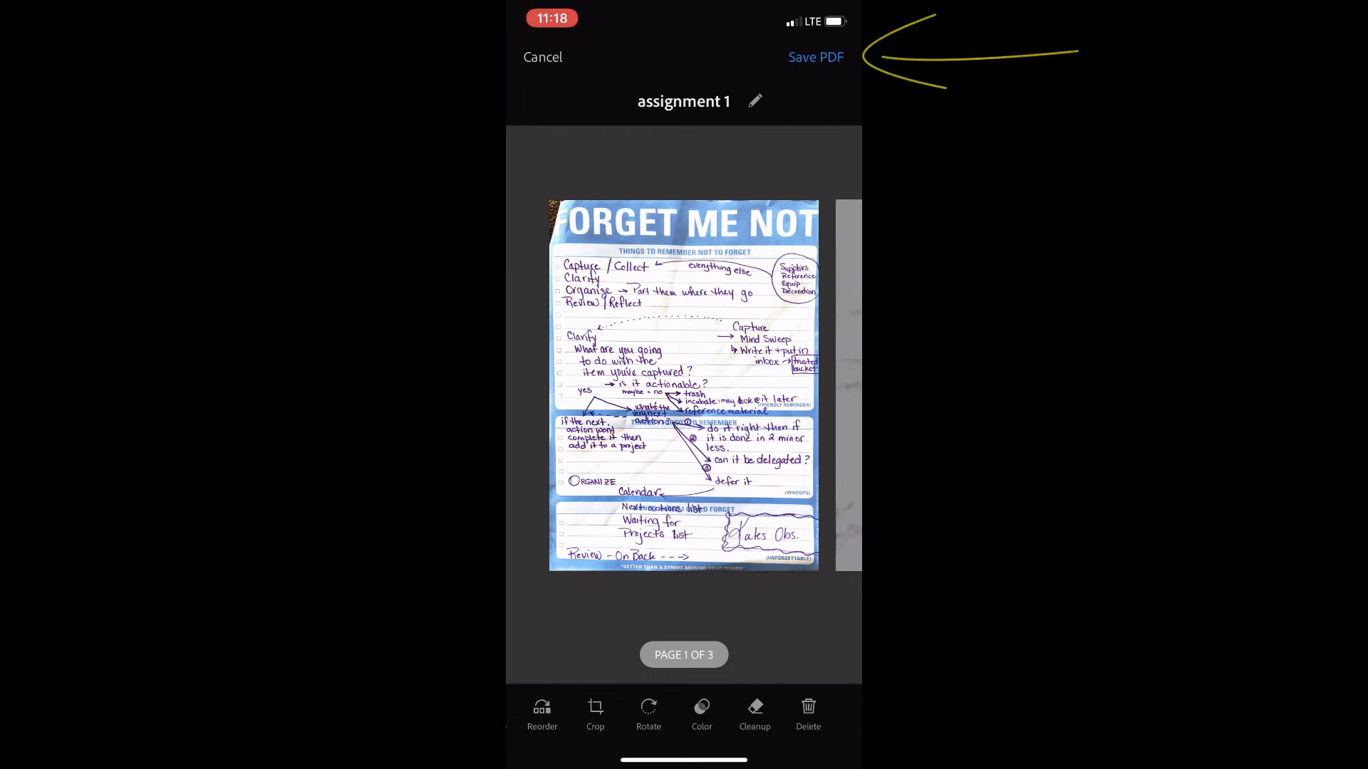
Step: Save assignment 1 as a PDF and bring up its share sheet
{"action": "left_click", "coordinate": [815, 57]}
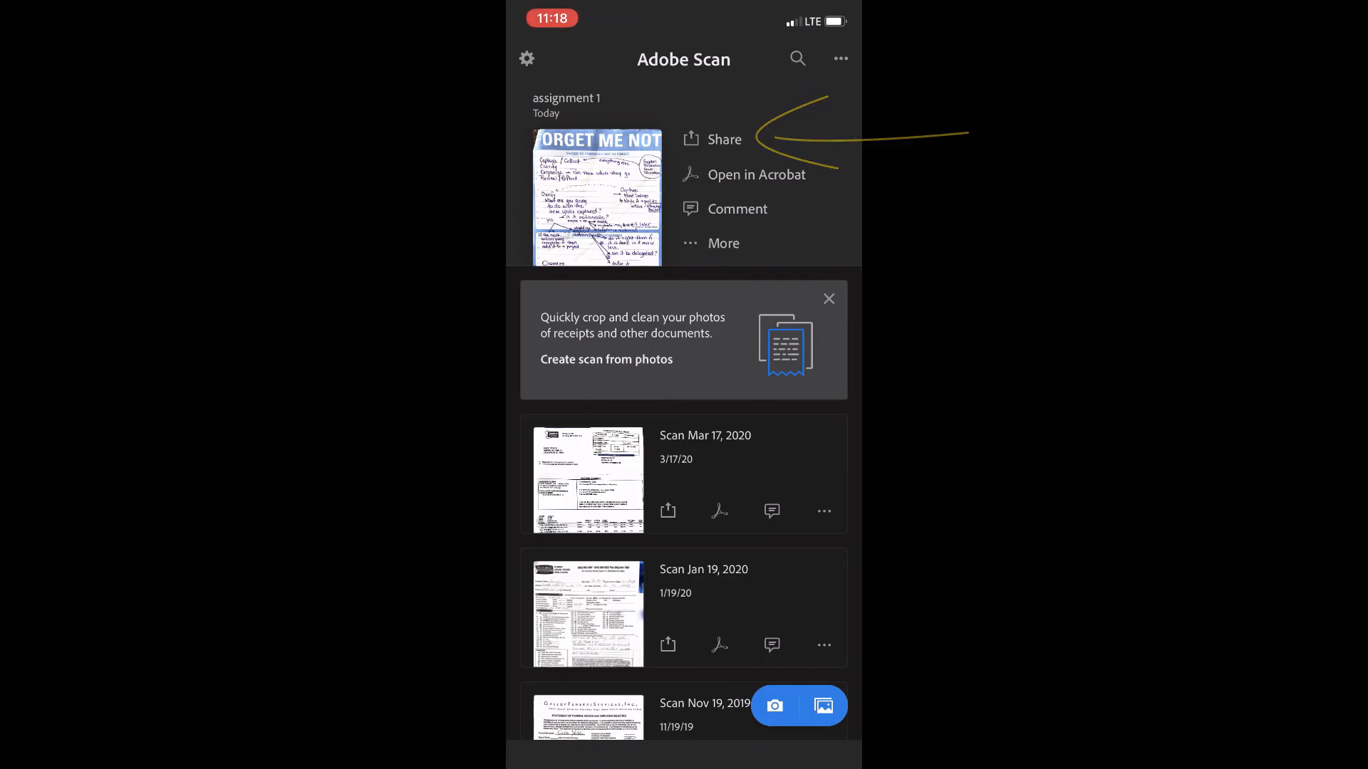
{"action": "left_click", "coordinate": [723, 139]}
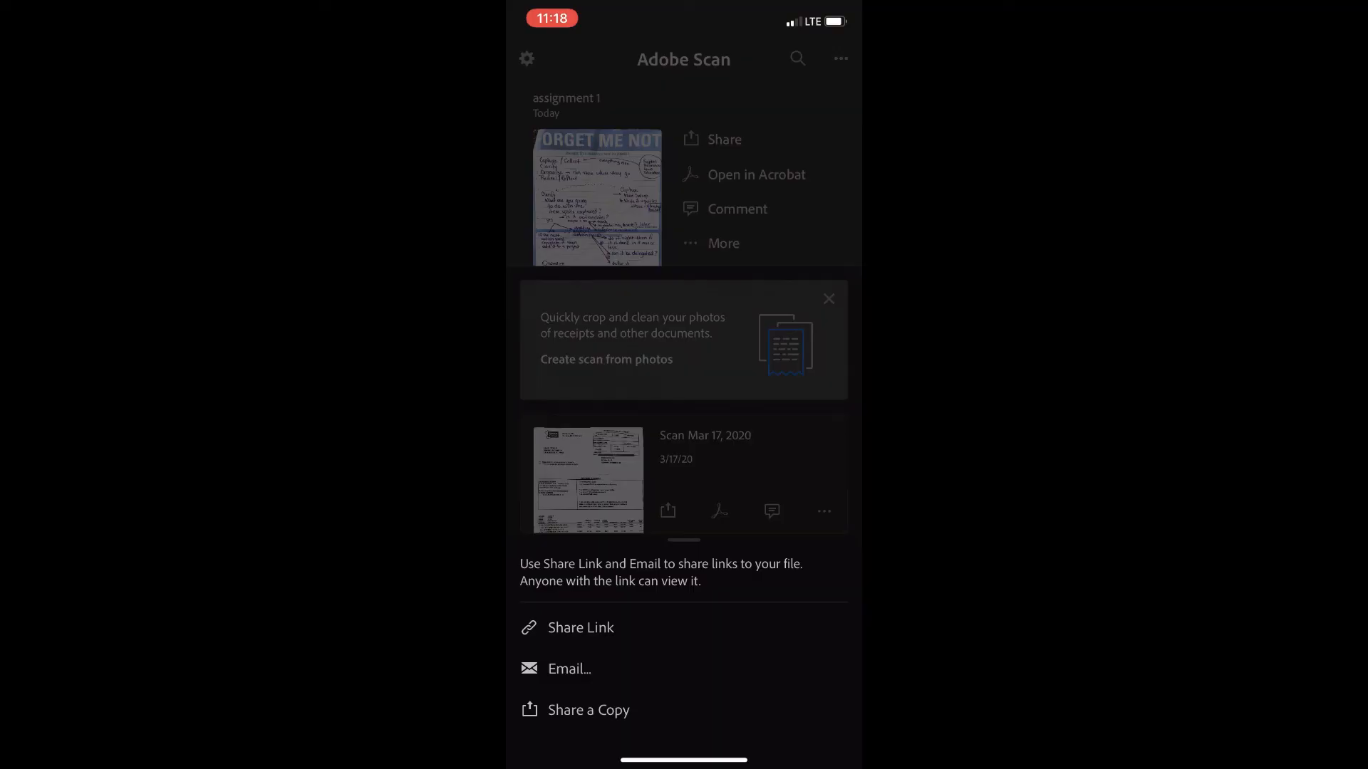